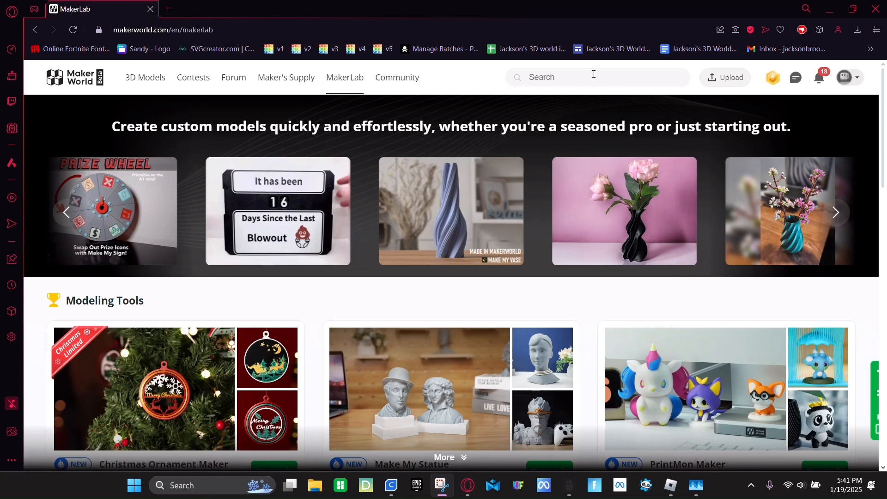
# Search MakerWorld for 'valentines day' and open the Valentines Dragon Egg with Threads model
pyautogui.write('v')
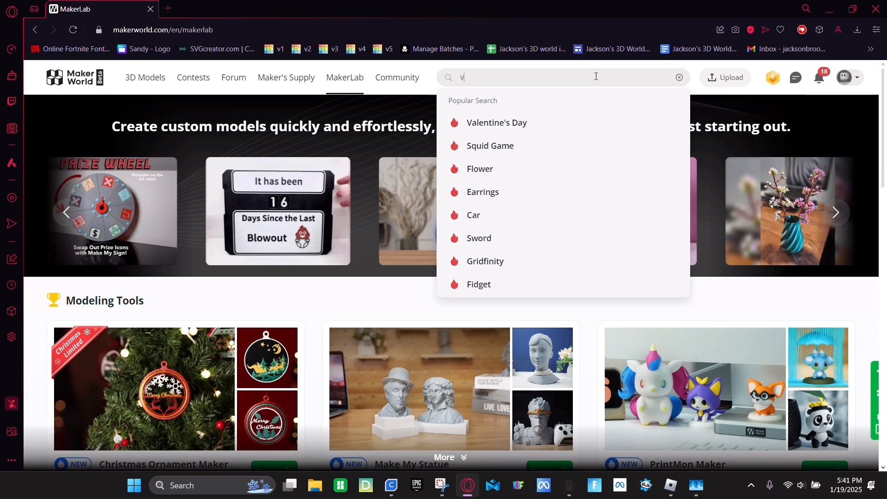
pyautogui.write('alentines day dragon egg')
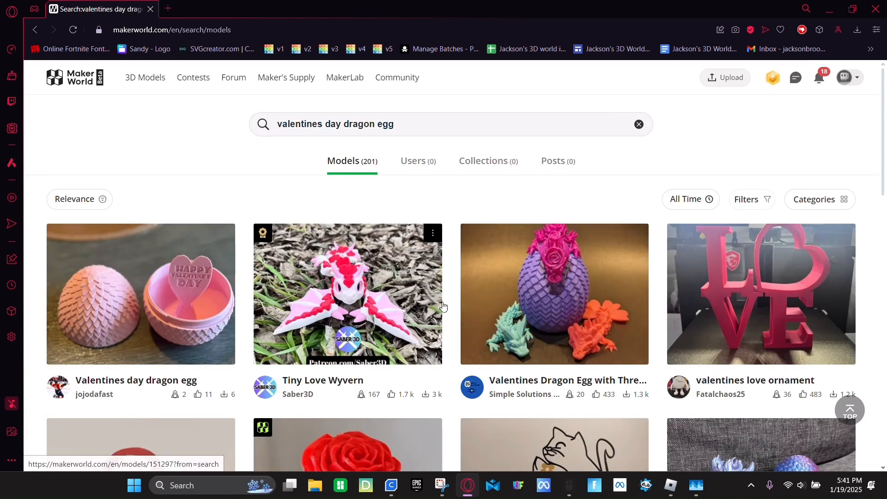
pyautogui.click(553, 294)
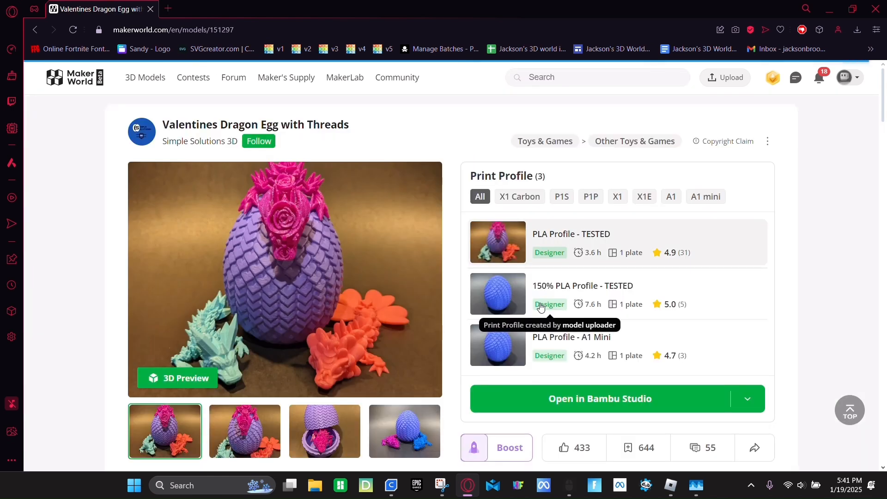
pyautogui.moveTo(705, 196)
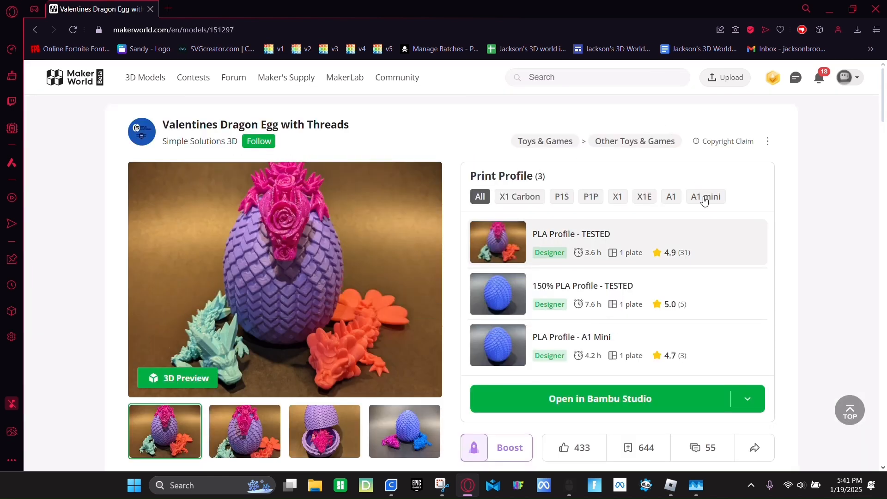
# Filter to A1 mini profiles and open the egg's A1 mini profile in Bambu Studio
pyautogui.click(705, 196)
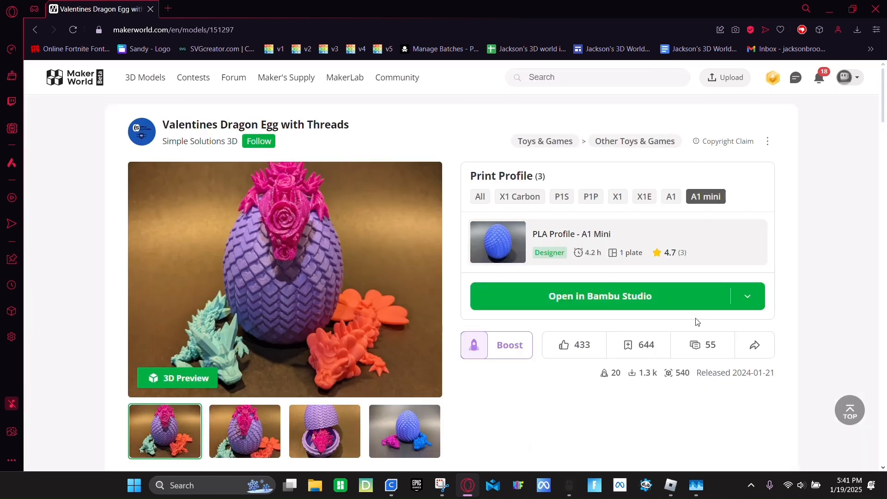
pyautogui.click(600, 295)
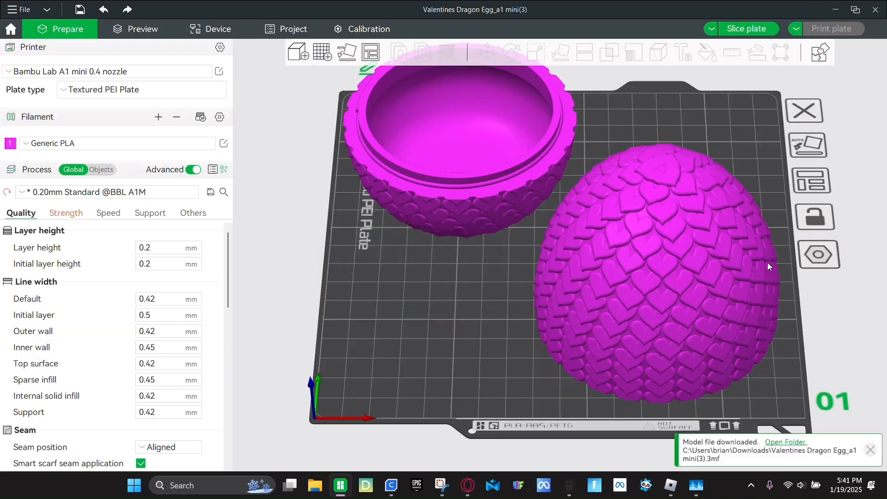
# Uniformly scale the top egg half to 60%, then return to the MakerWorld page
pyautogui.click(650, 272)
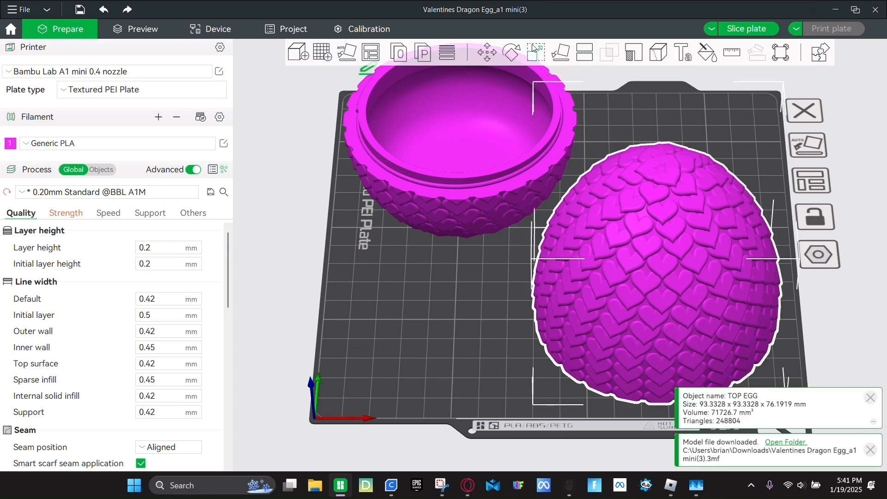
pyautogui.click(535, 52)
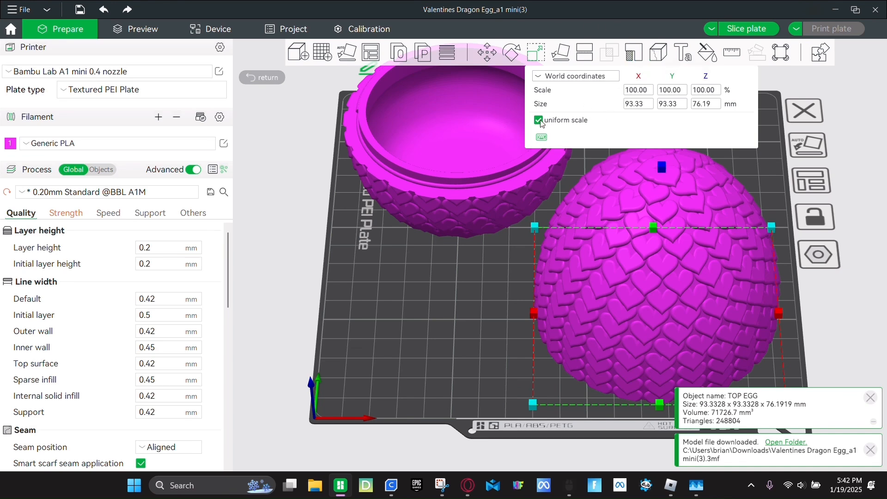
pyautogui.click(637, 90)
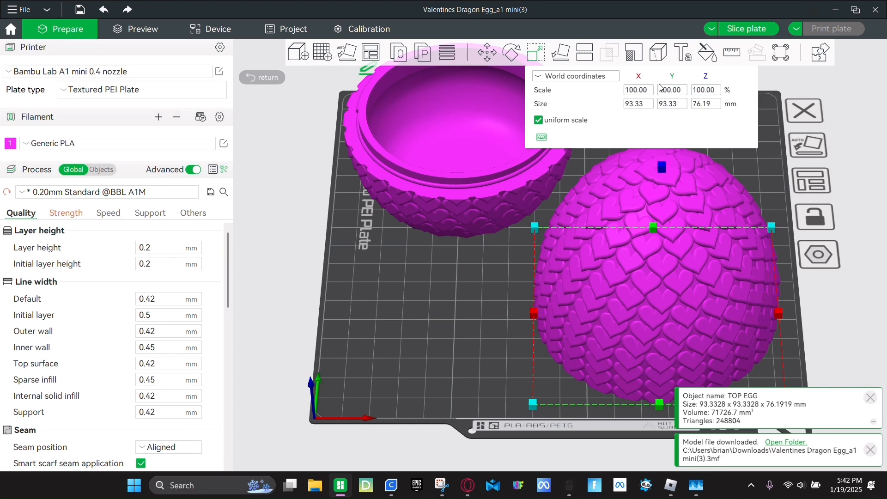
pyautogui.click(637, 90)
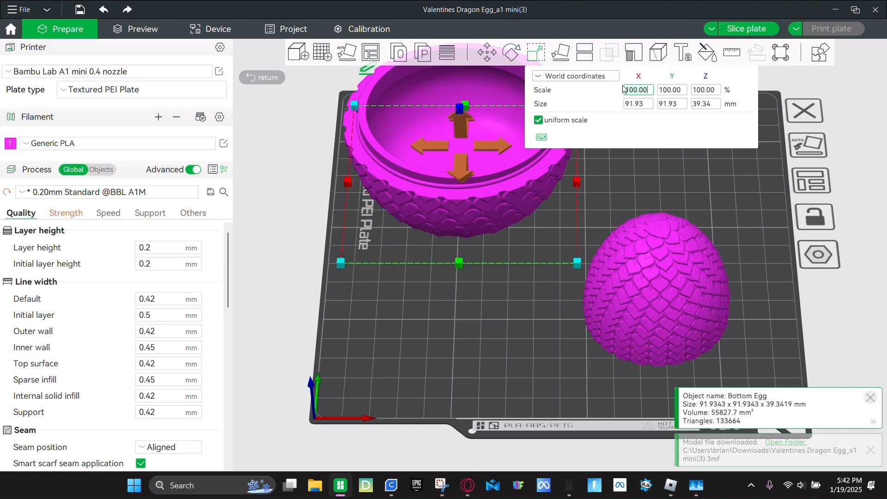
pyautogui.write('60')
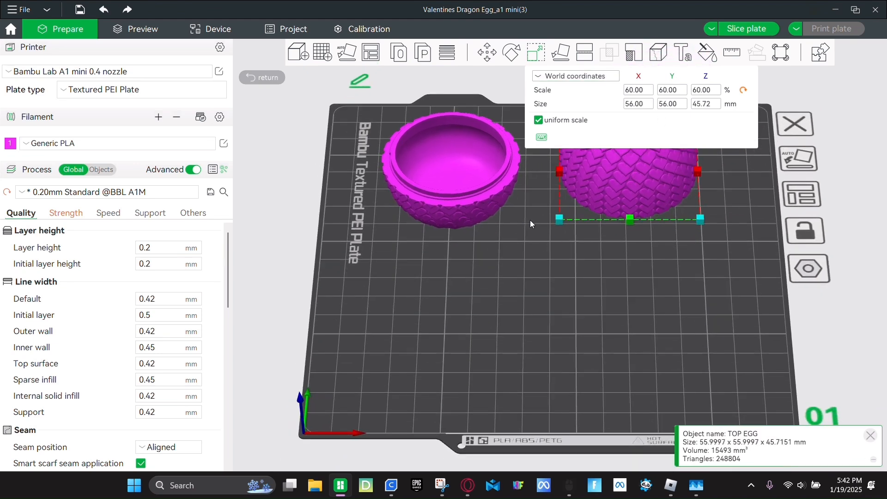
pyautogui.moveTo(449, 467)
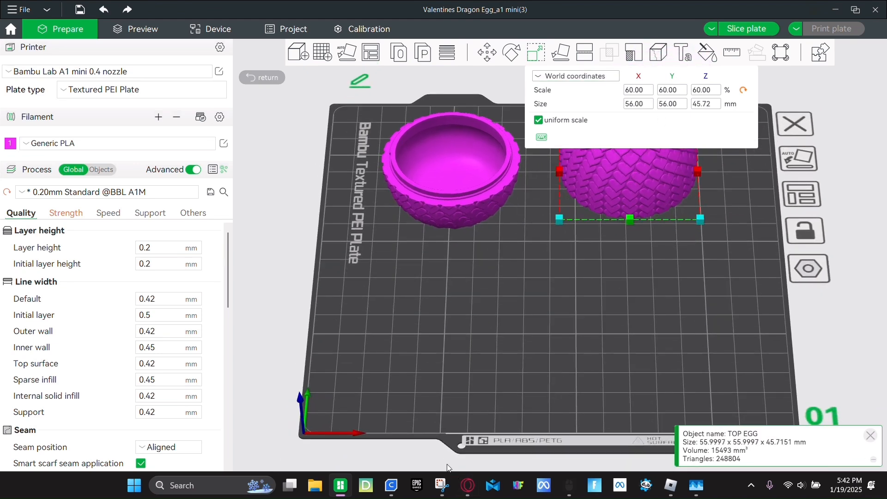
pyautogui.click(467, 485)
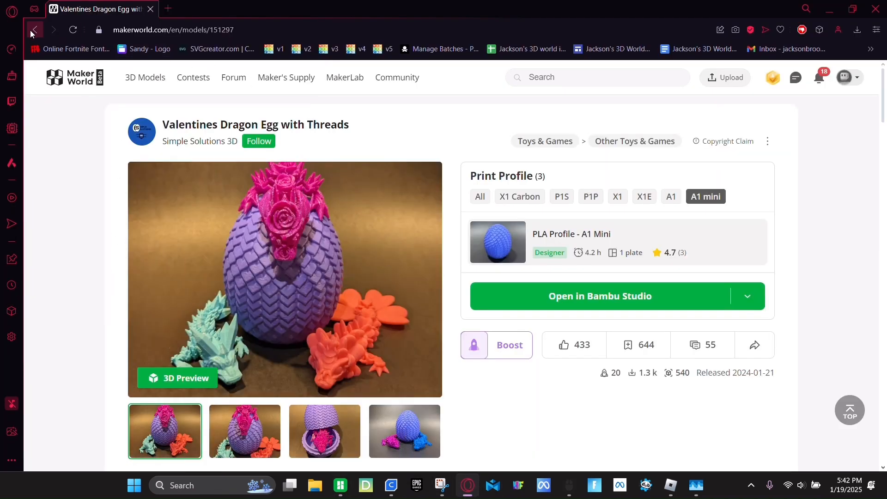
# Go back to the search results and open the Tiny Love Wyvern model
pyautogui.click(34, 29)
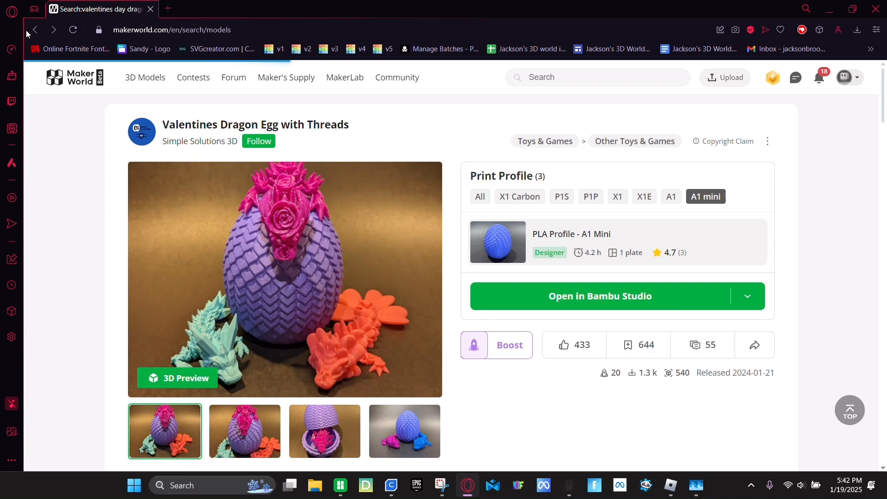
pyautogui.click(34, 29)
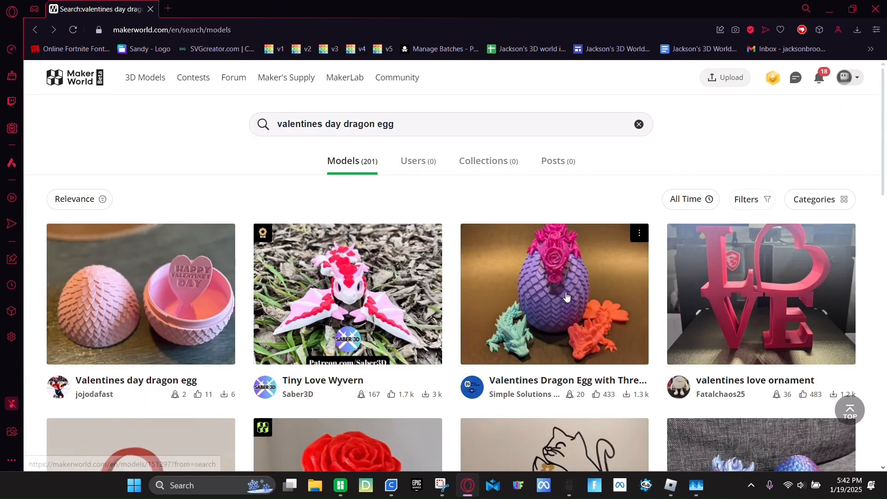
pyautogui.click(347, 294)
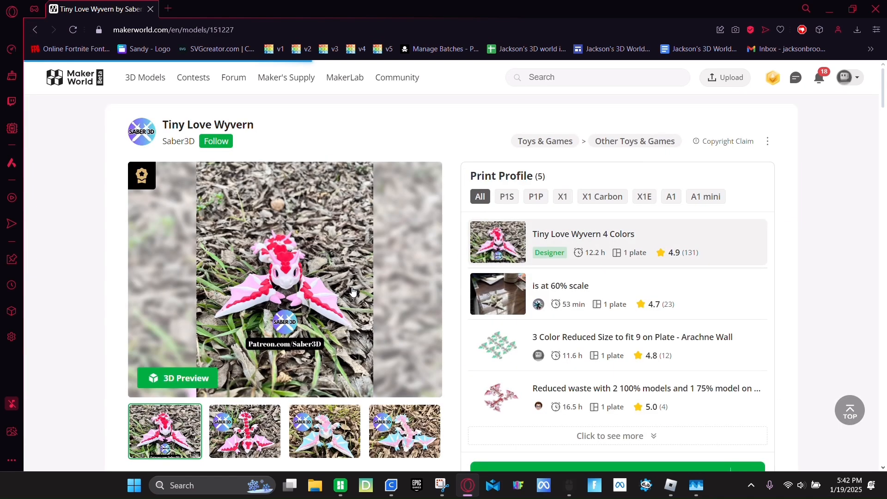
# Filter to A1 mini profiles and open the wyvern profile in Bambu Studio
pyautogui.click(705, 196)
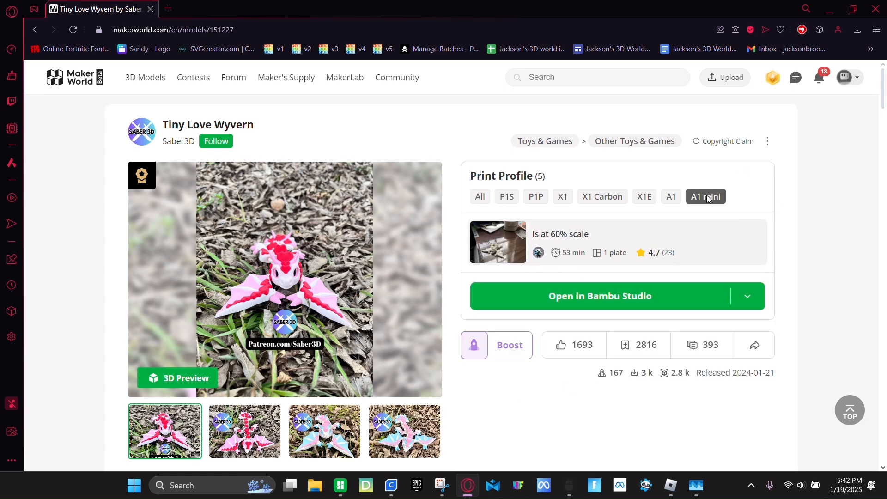
pyautogui.moveTo(604, 199)
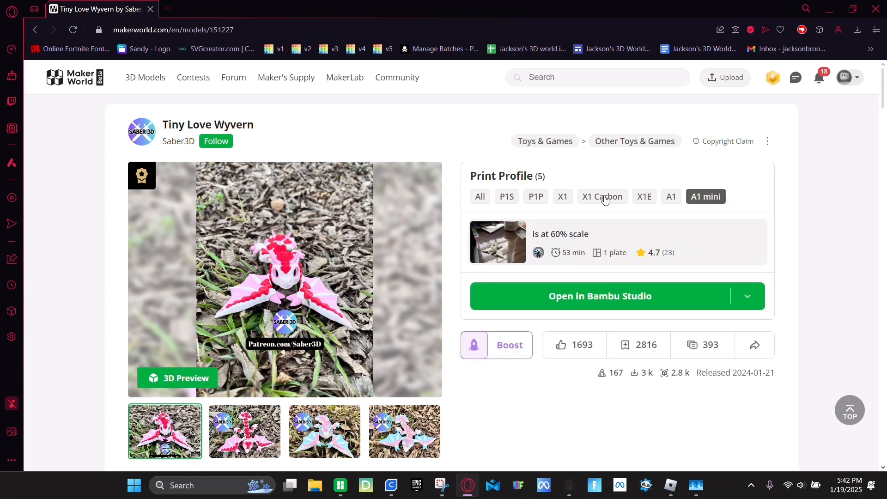
pyautogui.scroll(-3)
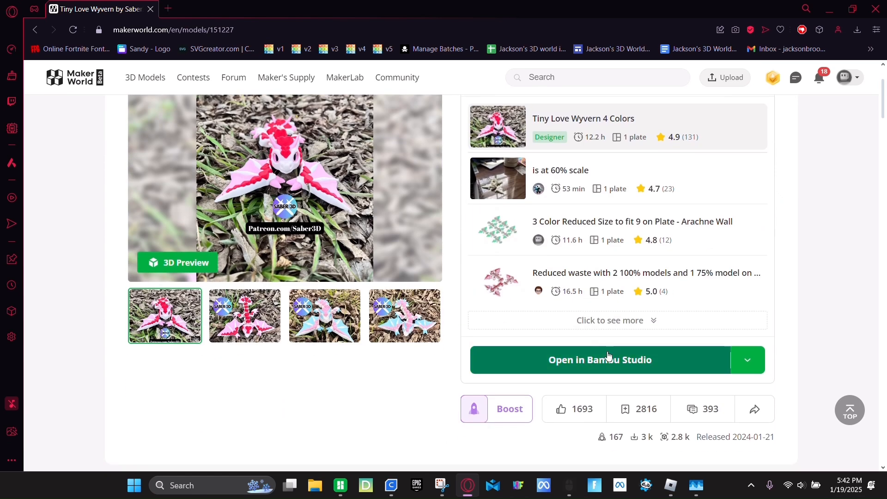
pyautogui.click(598, 359)
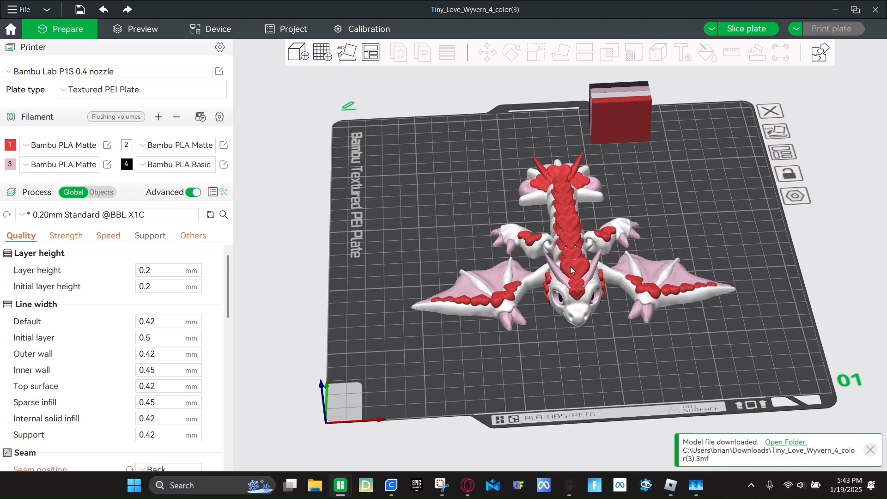
pyautogui.moveTo(113, 84)
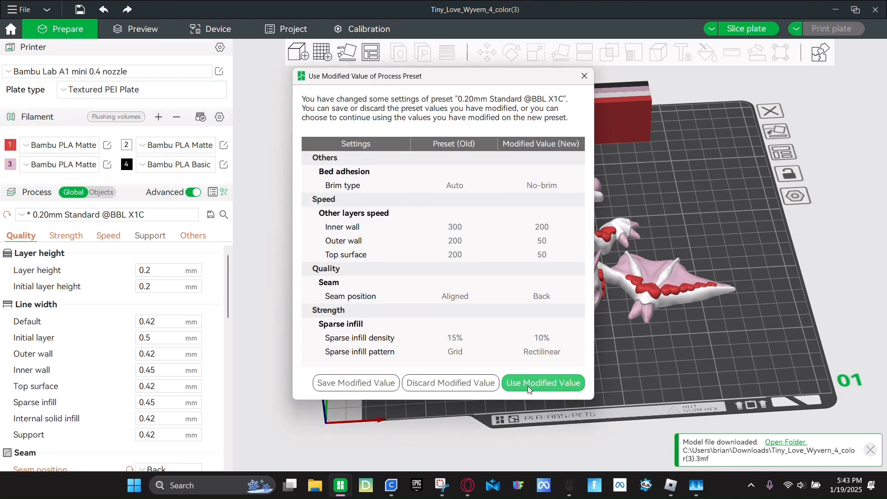
# Keep the project's modified process values in the Use Modified Value dialog
pyautogui.click(541, 382)
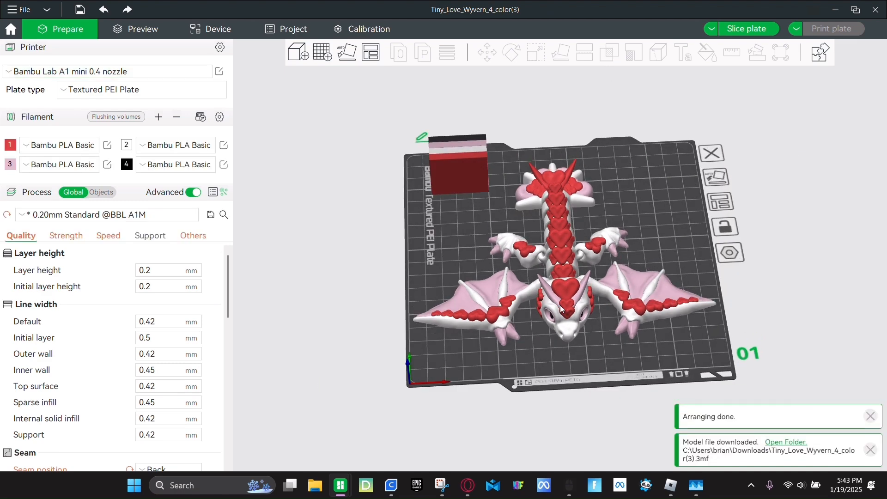
# Select the wyvern and scale it uniformly to 50%
pyautogui.click(559, 308)
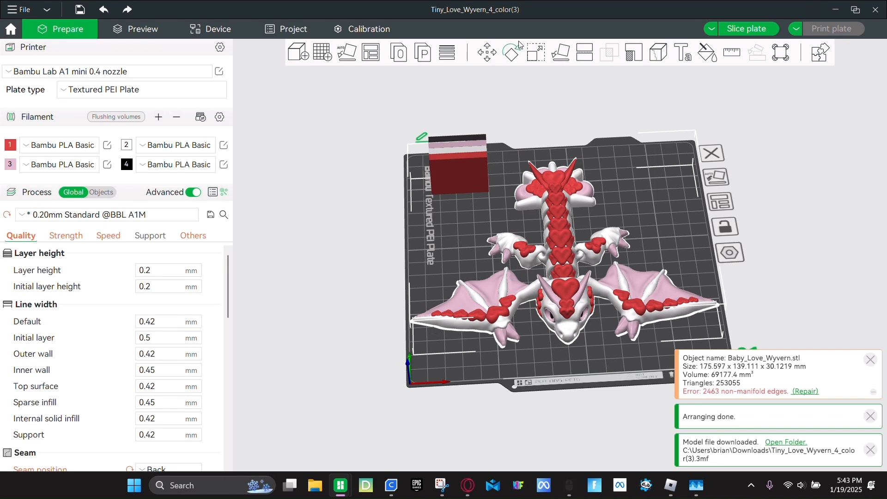
pyautogui.click(535, 51)
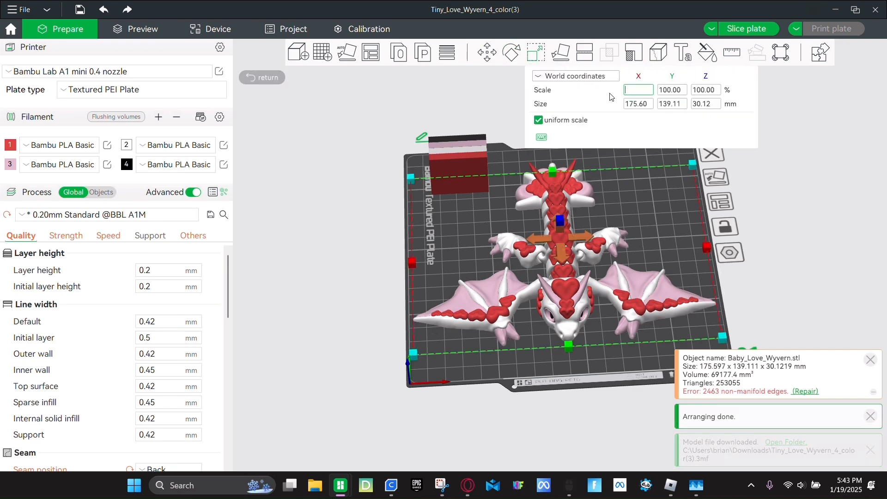
pyautogui.write('50')
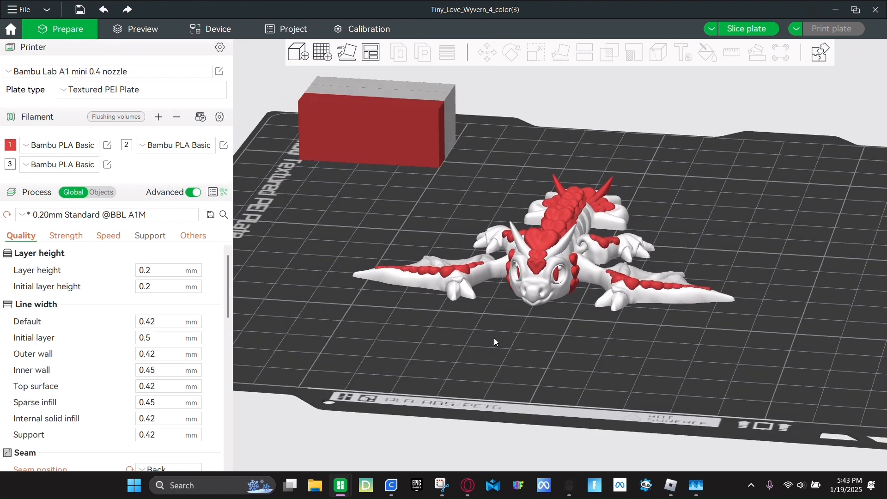
# Select the wyvern, enter Color Painting and choose the Fill tool for region painting
pyautogui.click(543, 266)
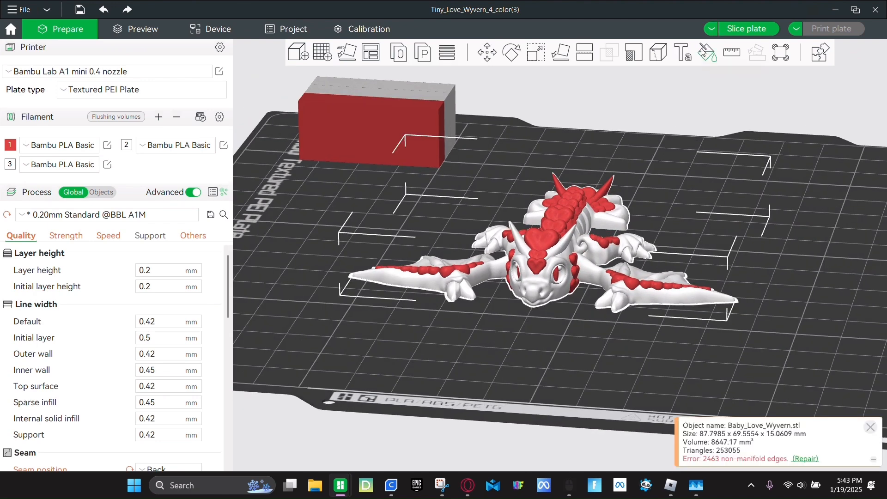
pyautogui.click(707, 52)
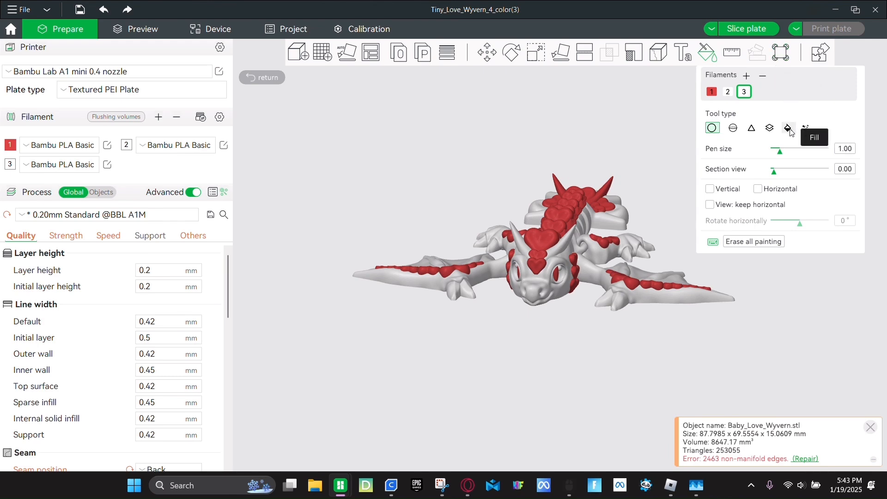
pyautogui.click(786, 128)
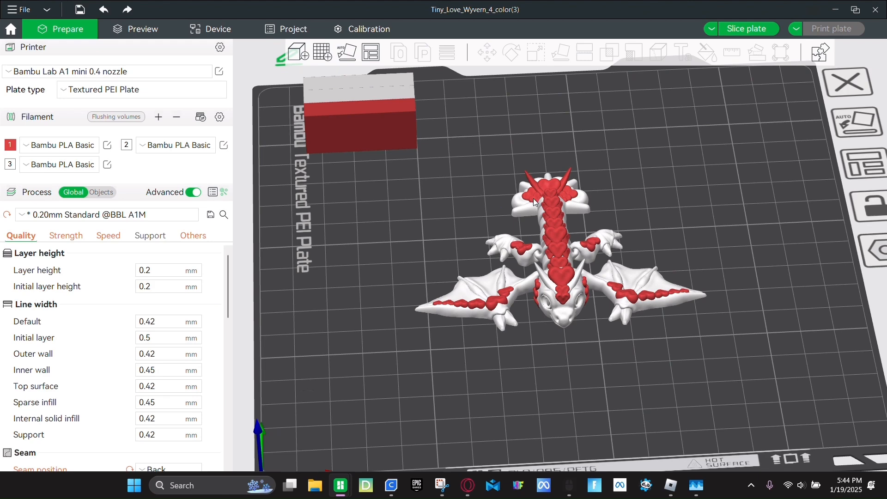
pyautogui.moveTo(532, 201)
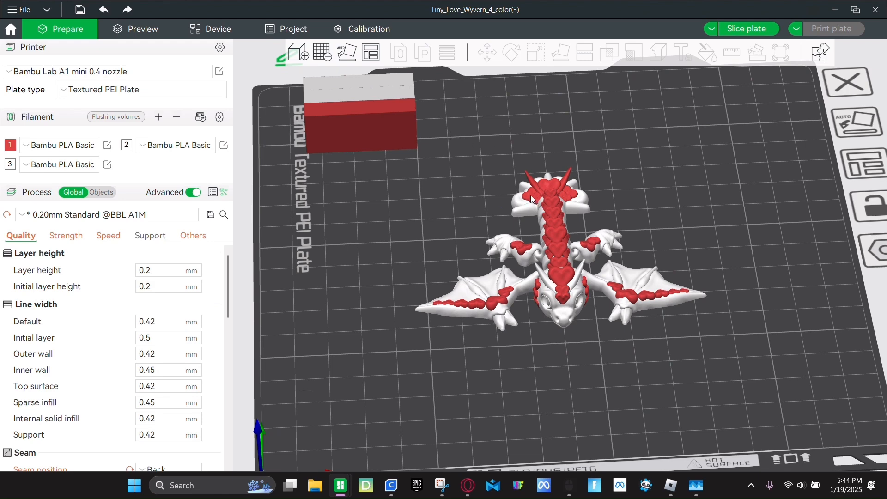
pyautogui.moveTo(530, 196)
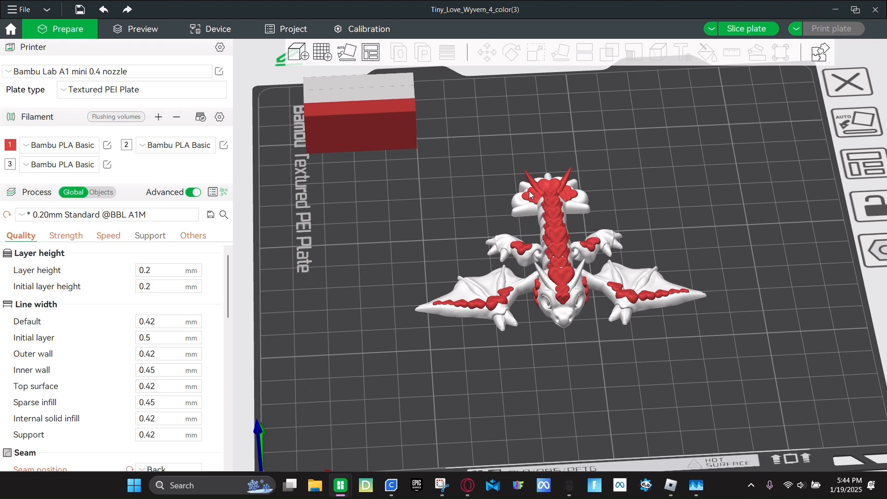